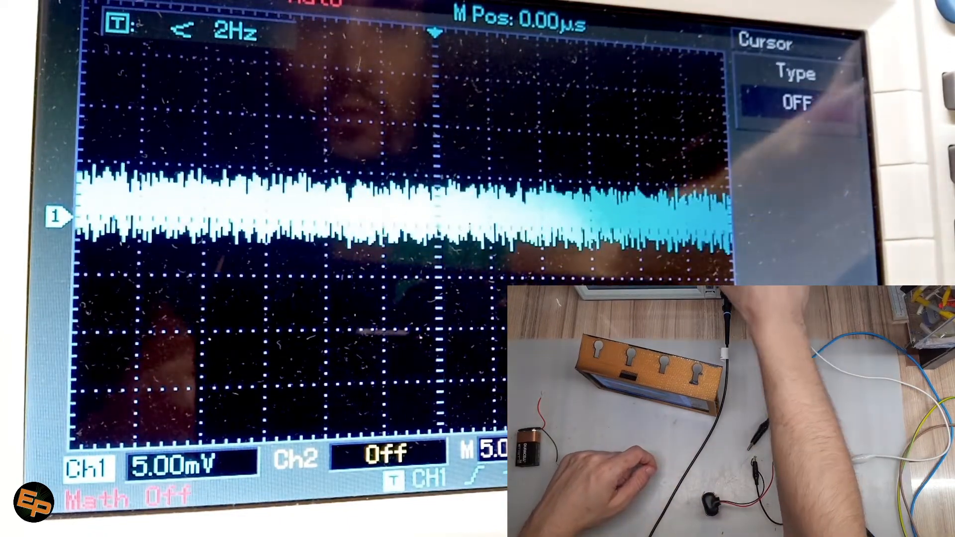
- Set the cursor type from OFF to Volt so cursors bracket the 8.6 mV noise band
left_click(795, 103)
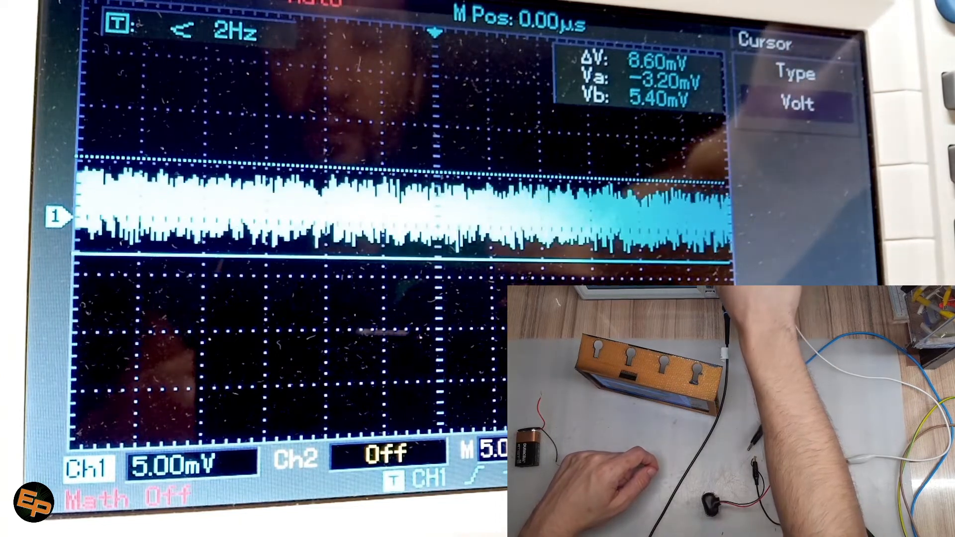